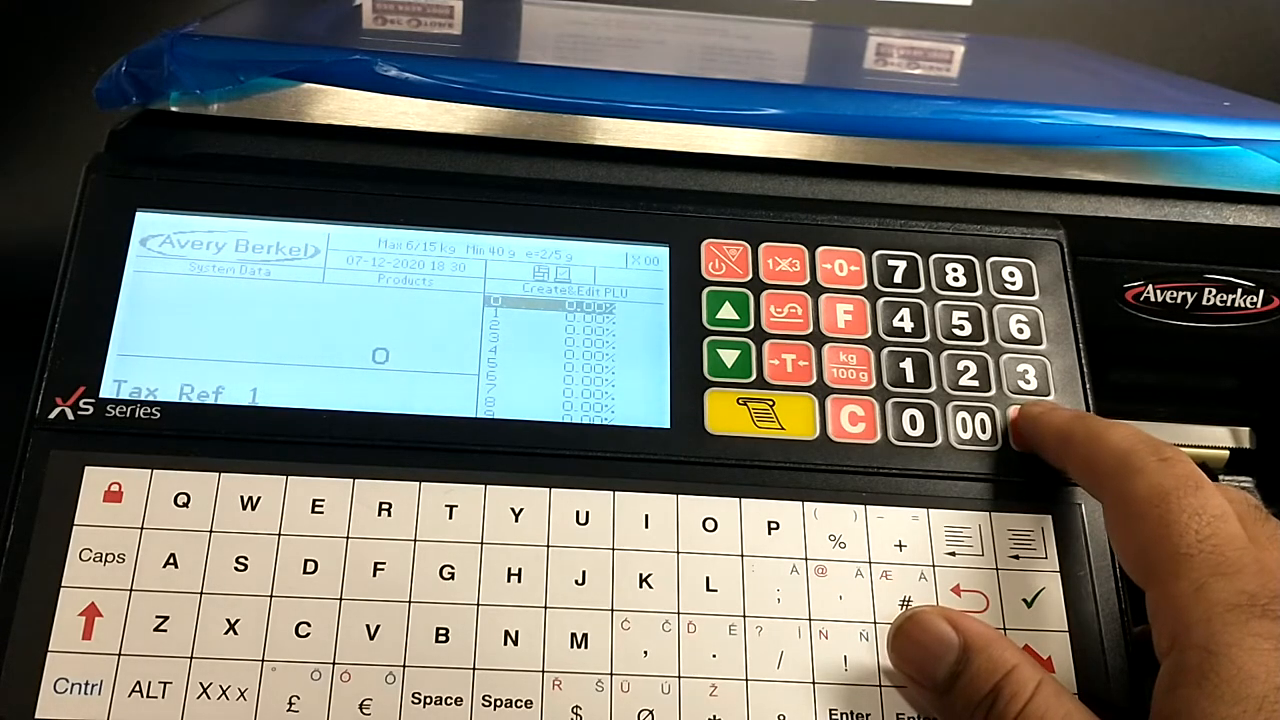
Step: Accept Tax Ref 1 for the new PLU to reach the promotion options
left_click(966, 427)
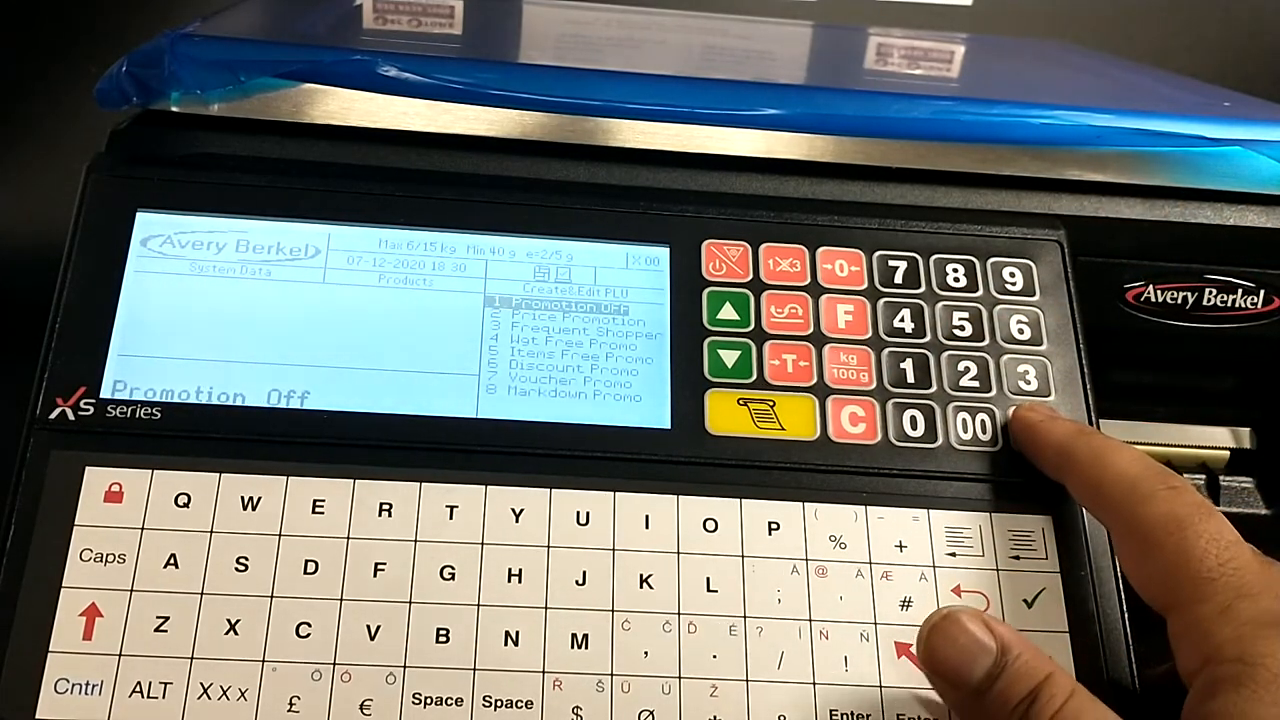
Step: Store the PLU with Promotion Off and exit to the Enter PLU sales screen
left_click(1015, 426)
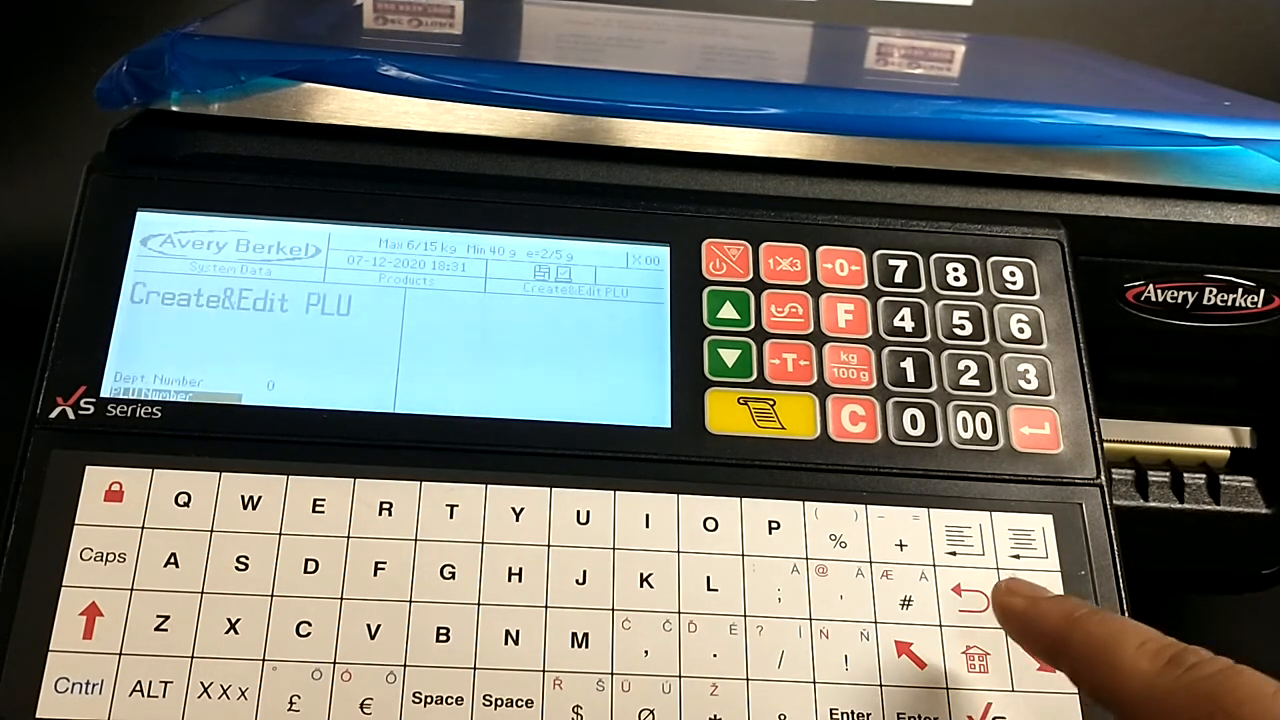
left_click(965, 595)
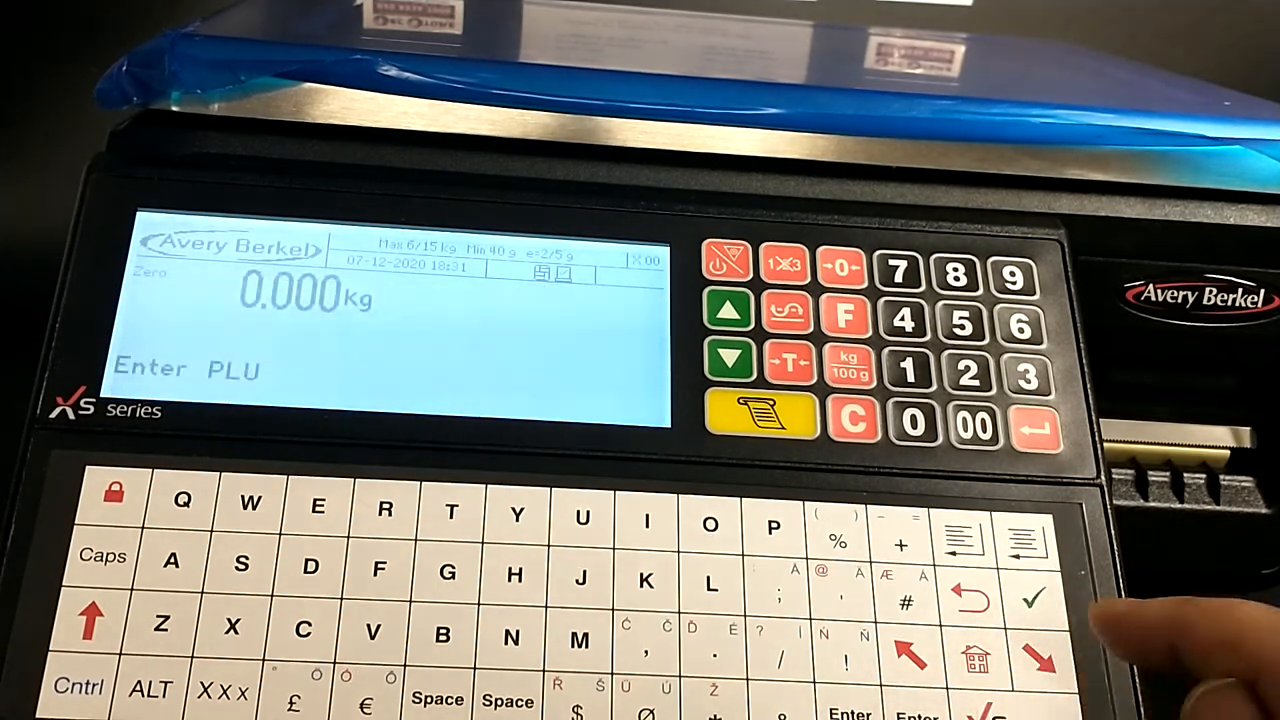